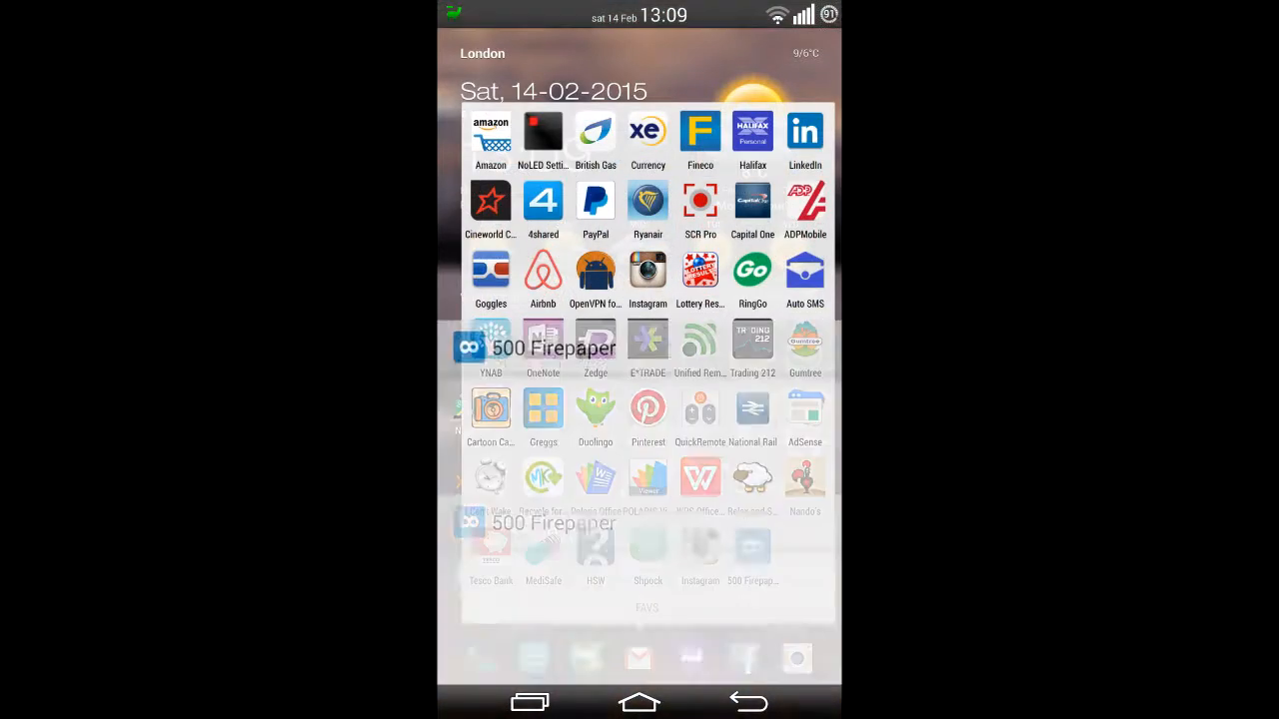
- From 500 Firepaper's settings, preview the wallpaper and view the blurry forest stream image in History Browser
{"action": "left_click", "coordinate": [492, 340]}
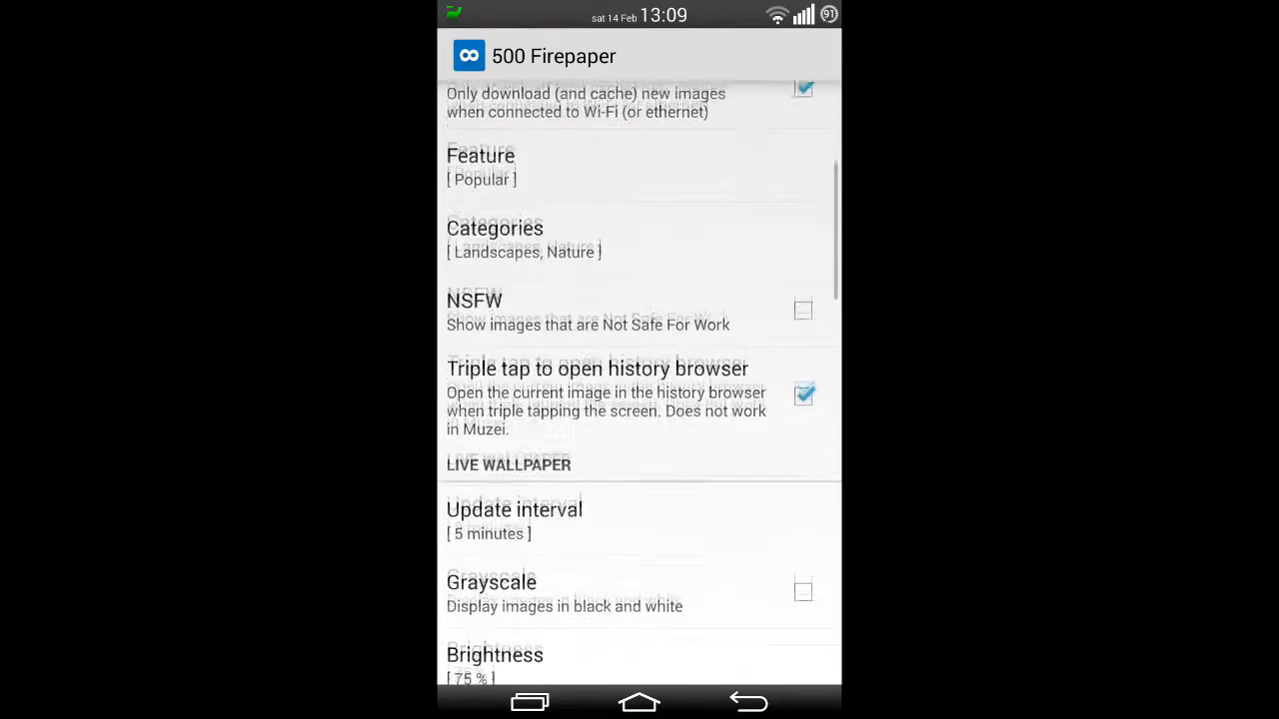
{"action": "scroll", "scroll_direction": "down", "scroll_amount": 3}
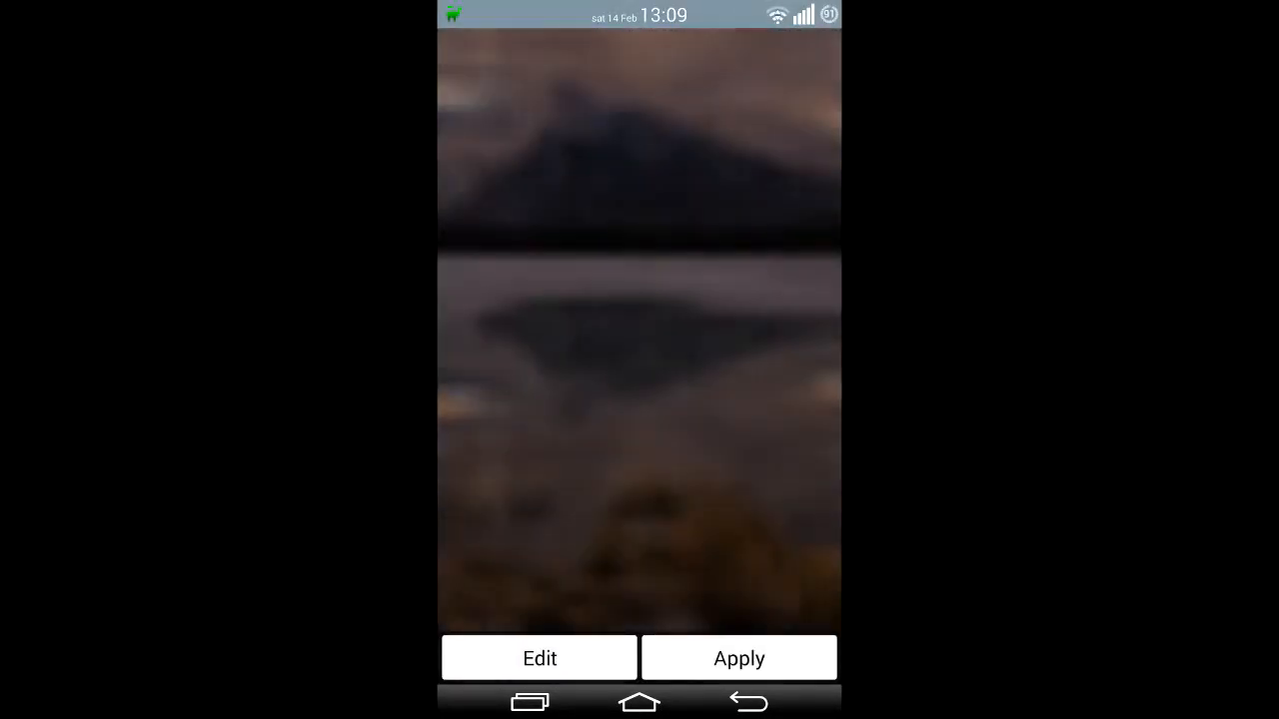
{"action": "left_click", "coordinate": [737, 657]}
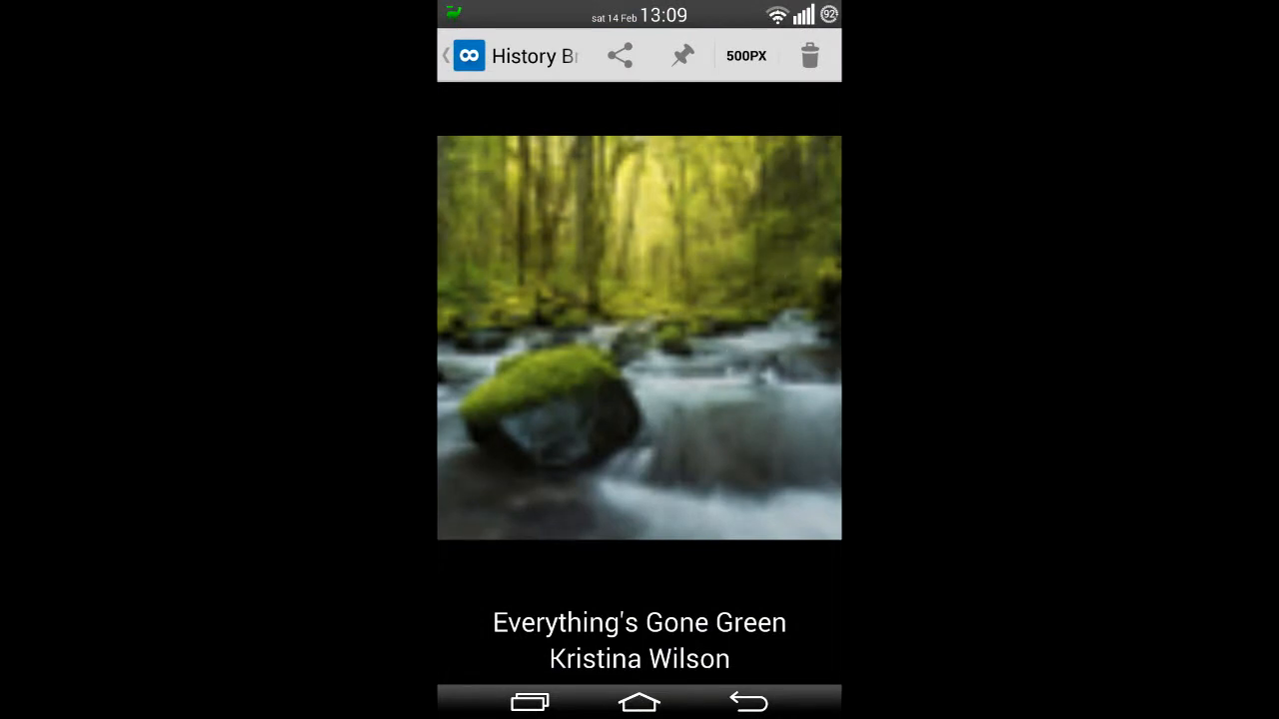
- Use the History Browser actions on the forest image until 500 Firepaper crashes
{"action": "left_click", "coordinate": [759, 327]}
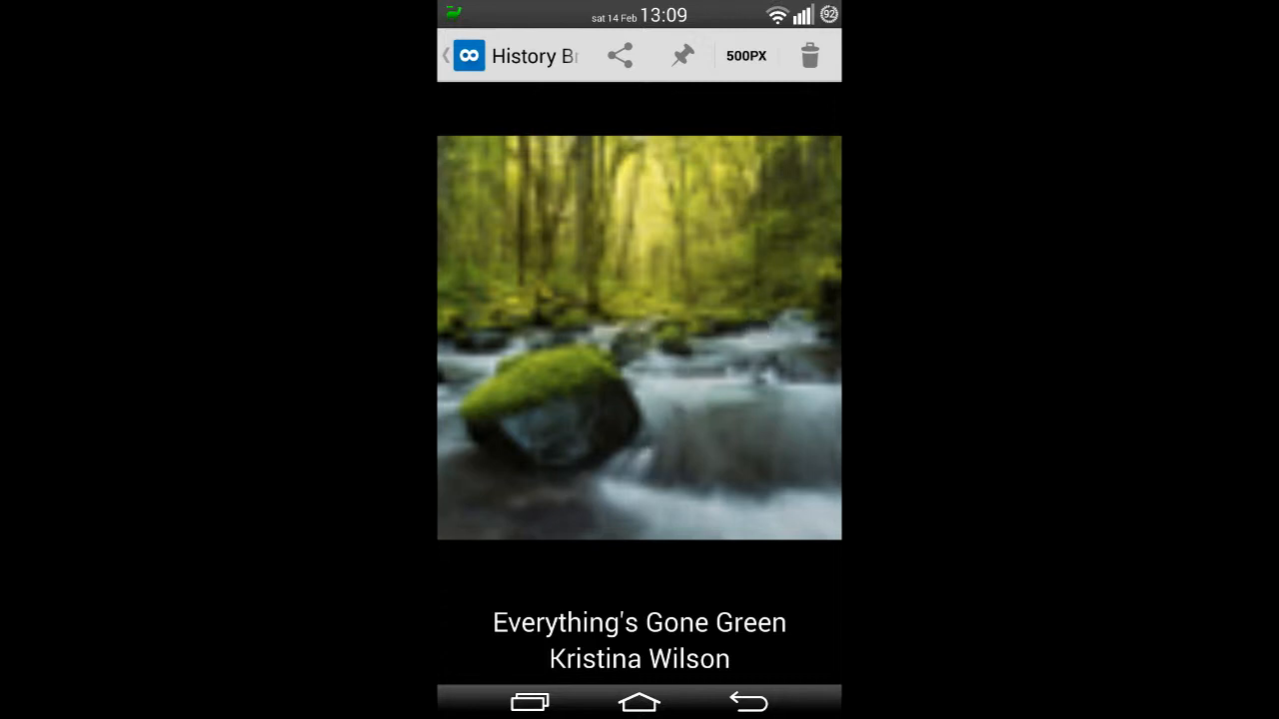
{"action": "left_click", "coordinate": [713, 444]}
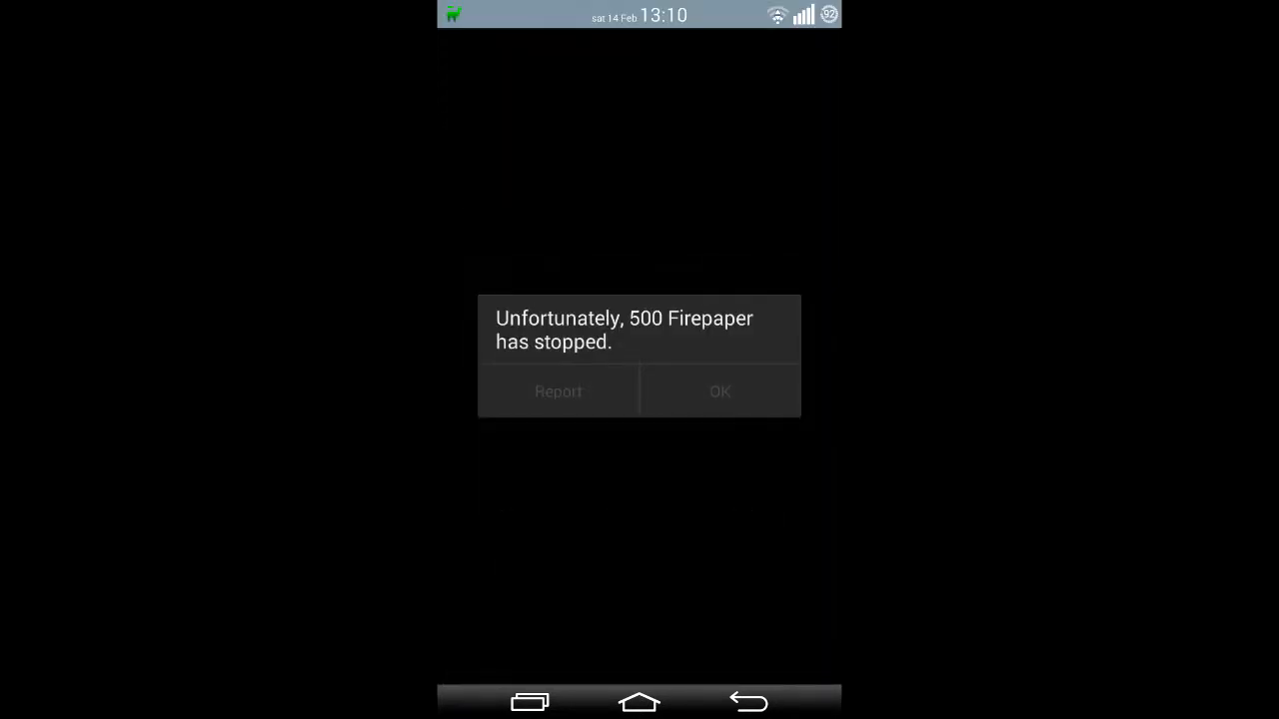
- Acknowledge the '500 Firepaper has stopped' message and pull down the notification shade
{"action": "left_click", "coordinate": [719, 390]}
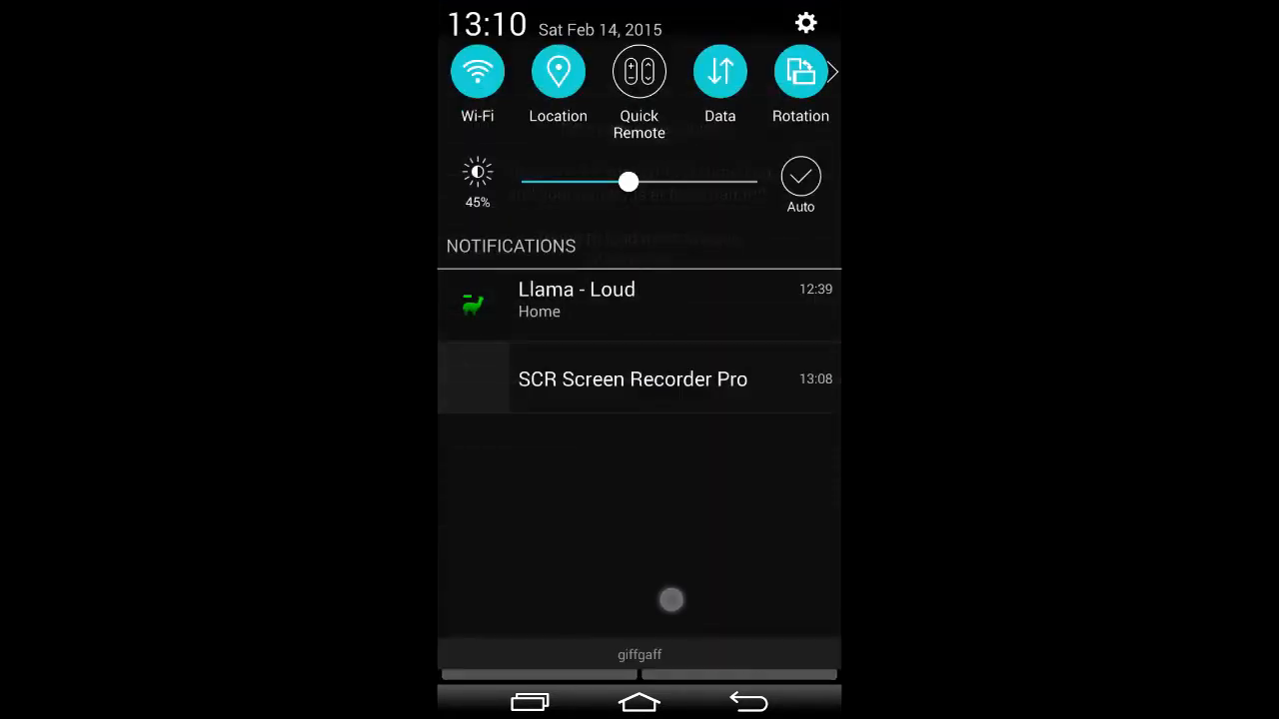
- View the Wi-Fi list, pick 5GHz-EE-yr3qhf but cancel joining, and return to the preview
{"action": "left_click", "coordinate": [475, 72]}
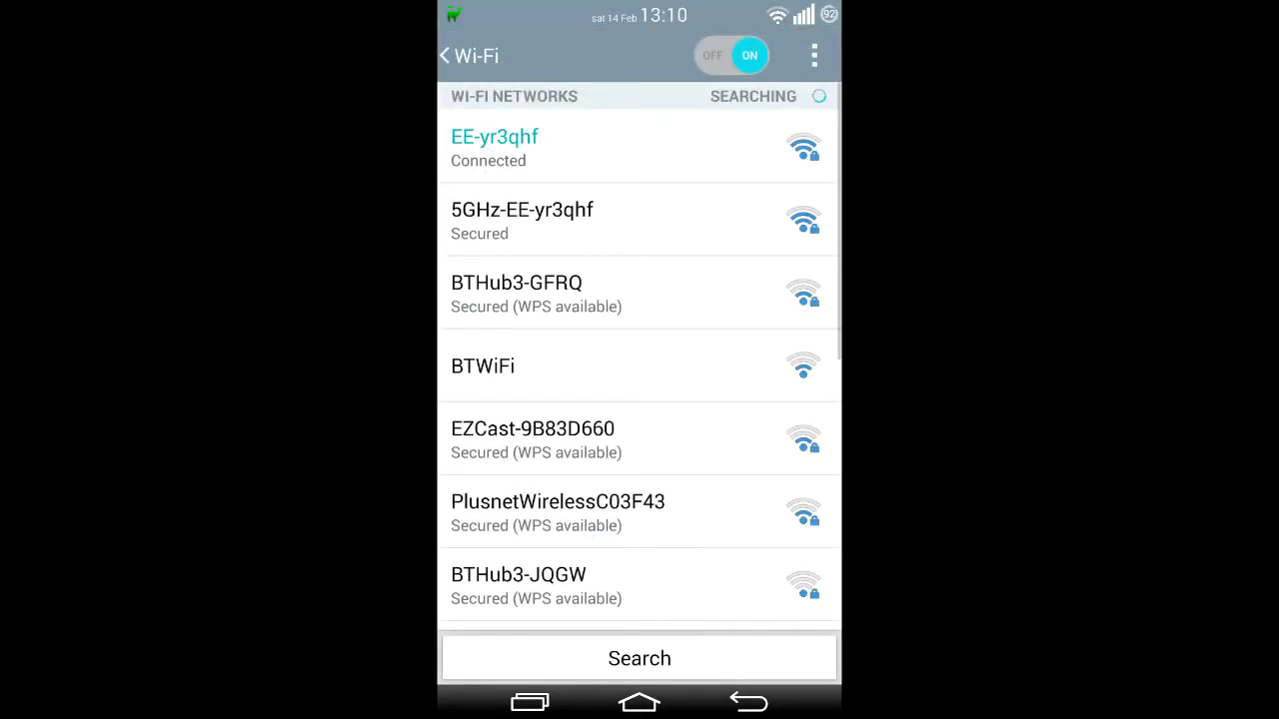
{"action": "left_click", "coordinate": [522, 209]}
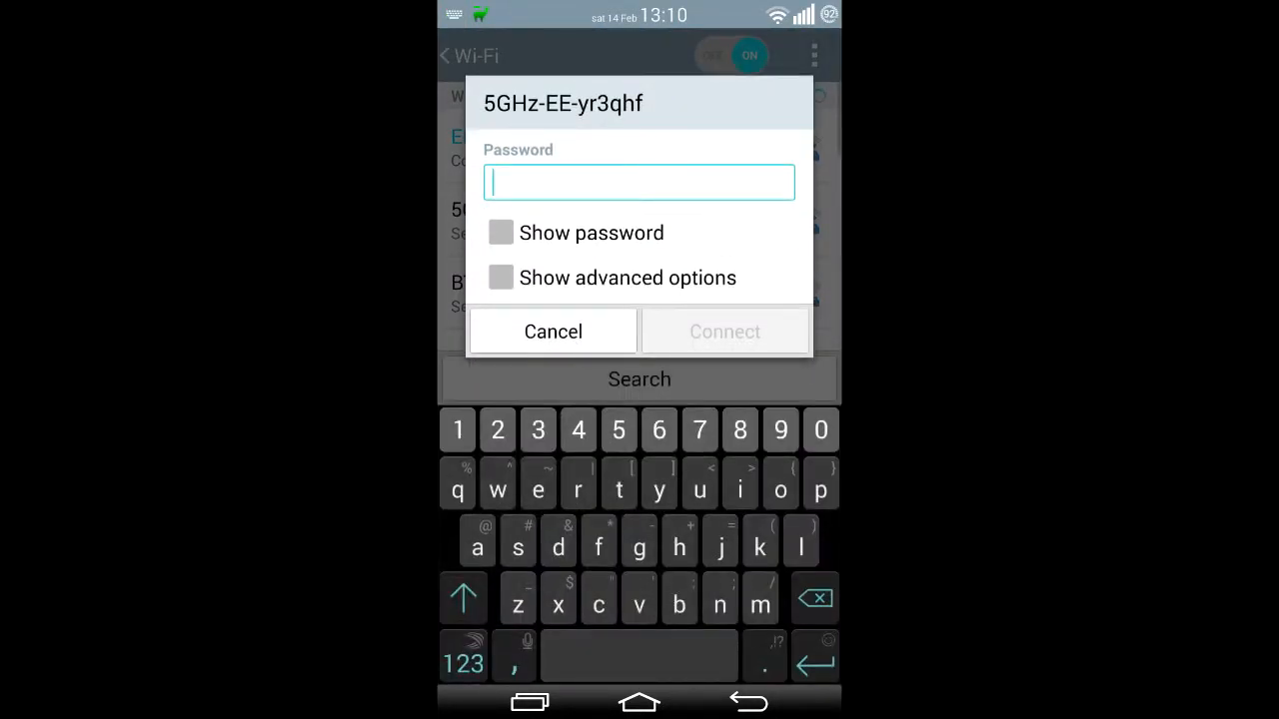
{"action": "left_click", "coordinate": [551, 332]}
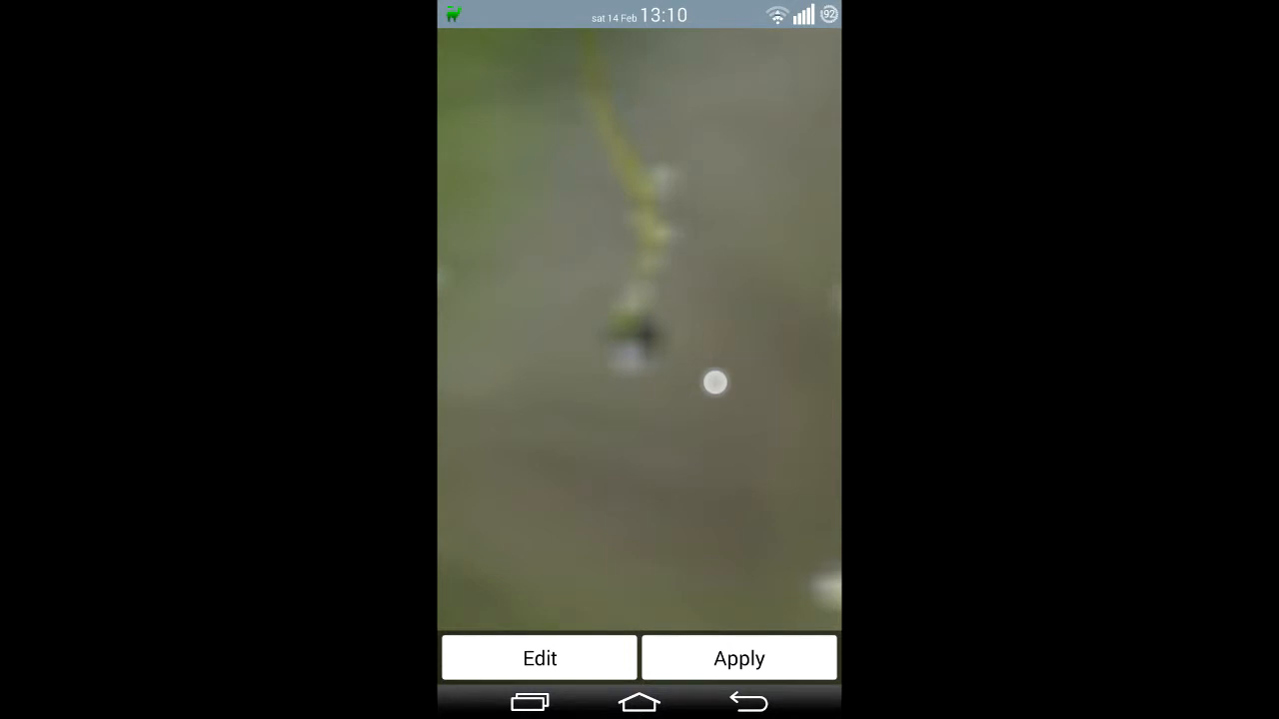
- From the History Browser, view the 'When Nature Cries' photo page on 500px in the browser
{"action": "left_click", "coordinate": [739, 657]}
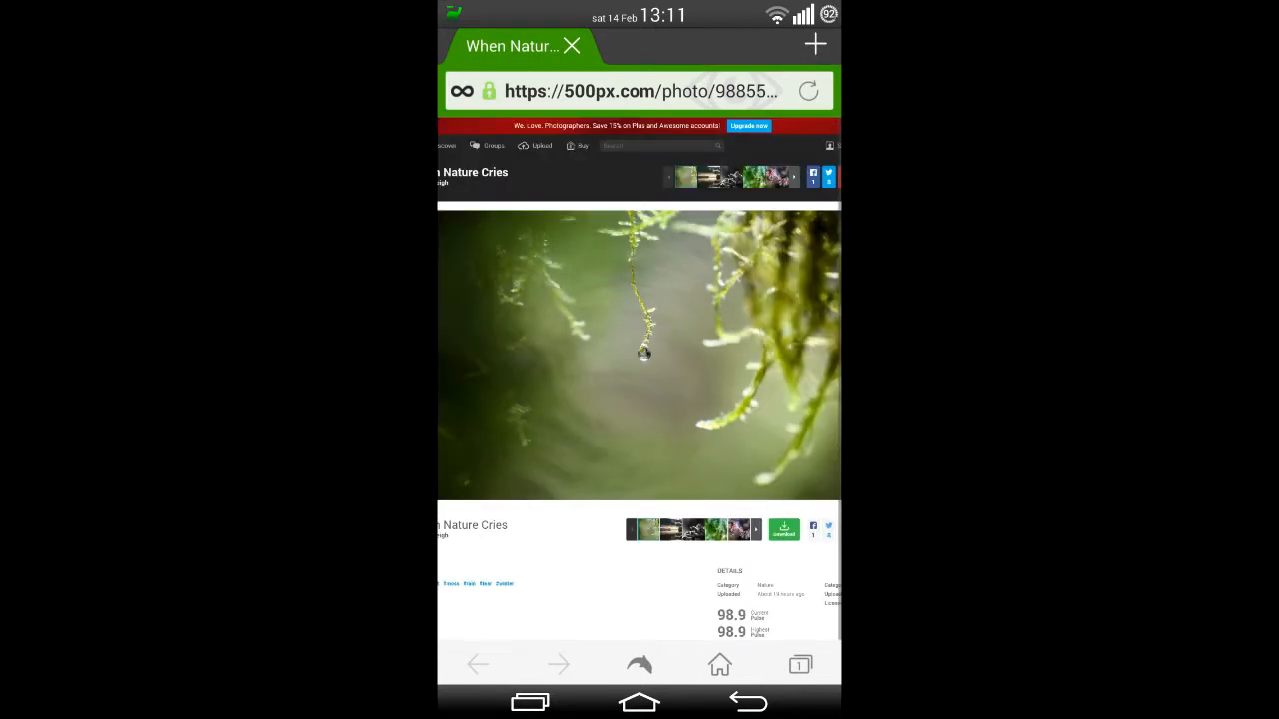
- Go back from the browser to 'When Nature Cries' by Kimber Leigh in the History Browser
{"action": "left_click", "coordinate": [747, 704]}
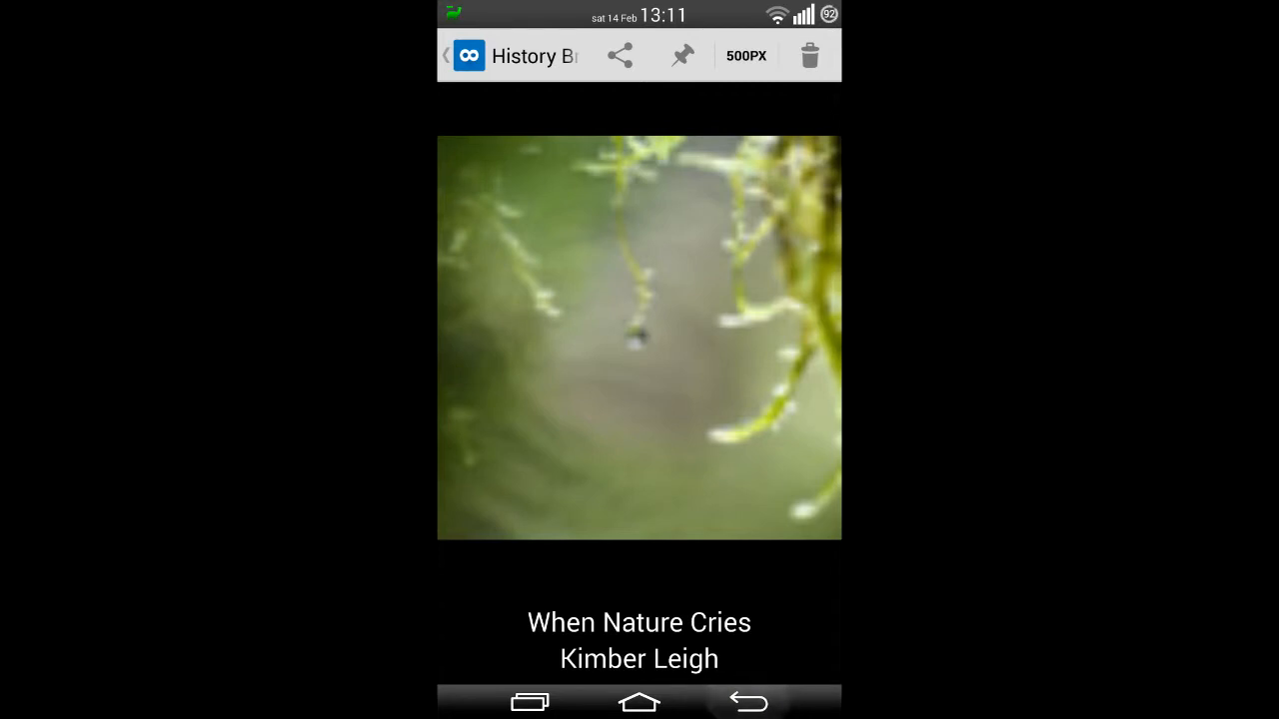
- Leave the preview for the home screen and bring up 500 Firepaper's Play Store listing
{"action": "left_click", "coordinate": [640, 338]}
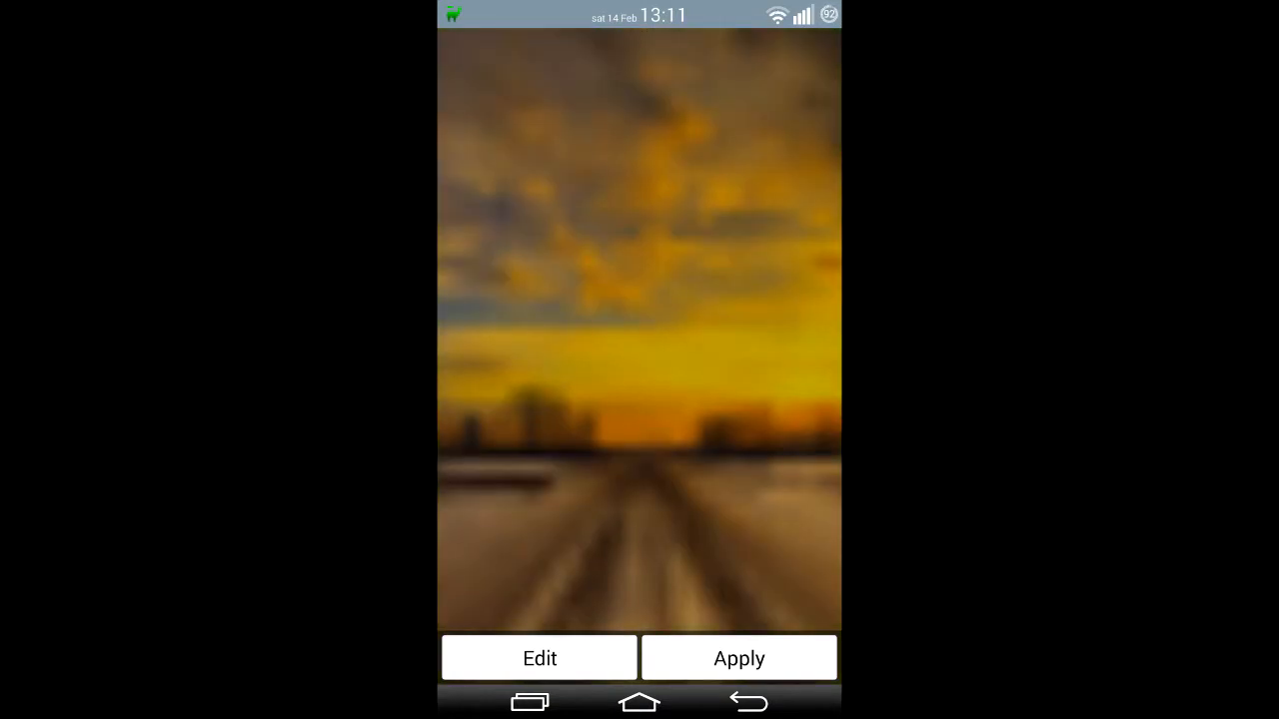
{"action": "left_click", "coordinate": [739, 657]}
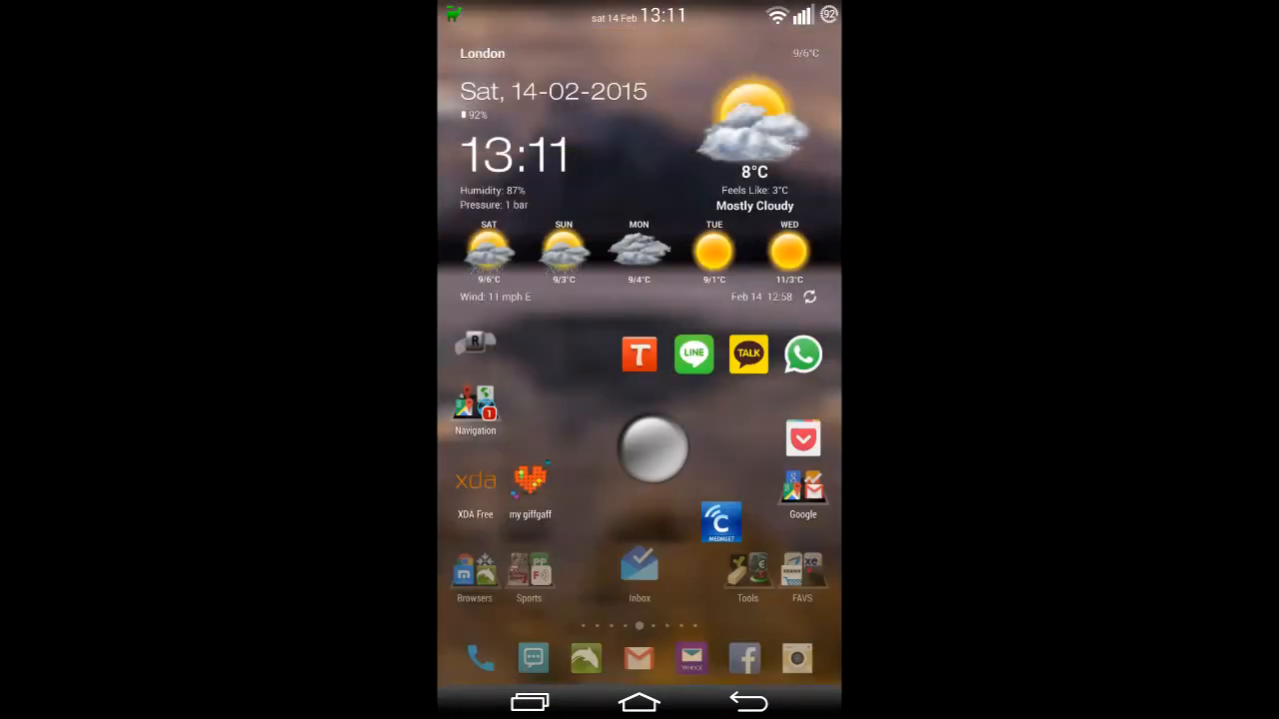
{"action": "left_click_drag", "start_coordinate": [639, 10], "coordinate": [639, 399]}
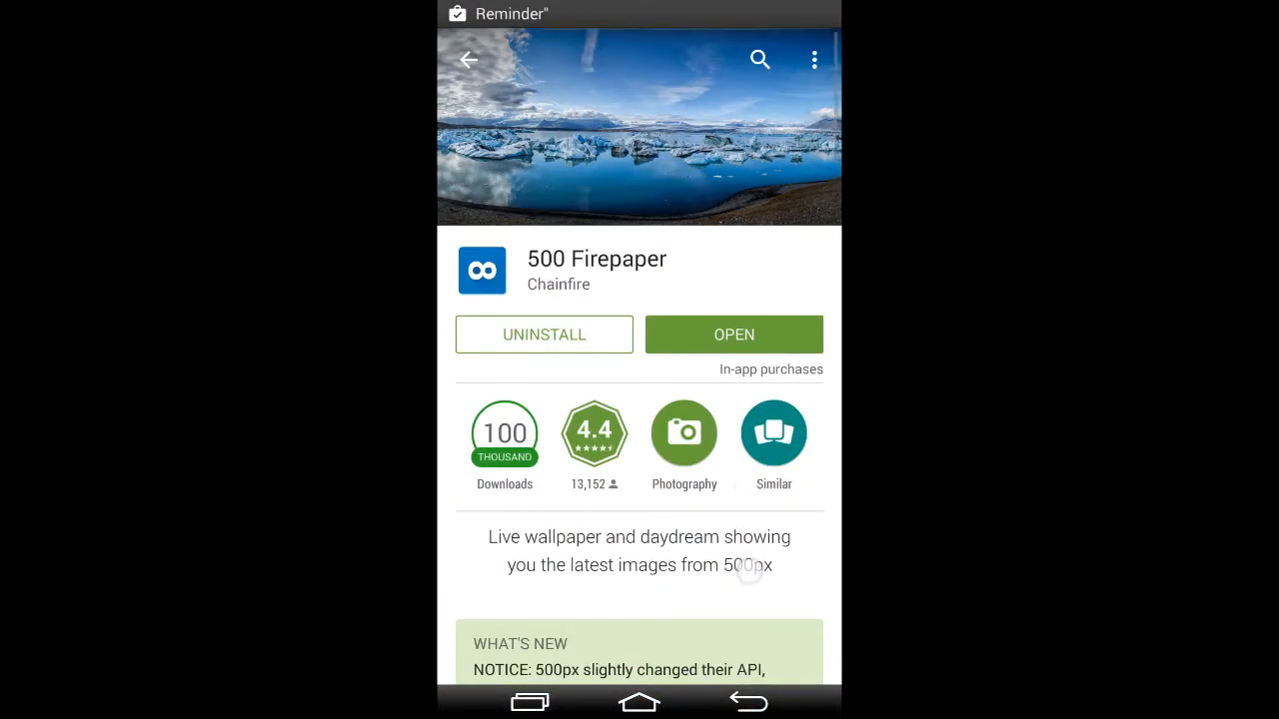
{"action": "scroll", "scroll_direction": "down", "scroll_amount": 3}
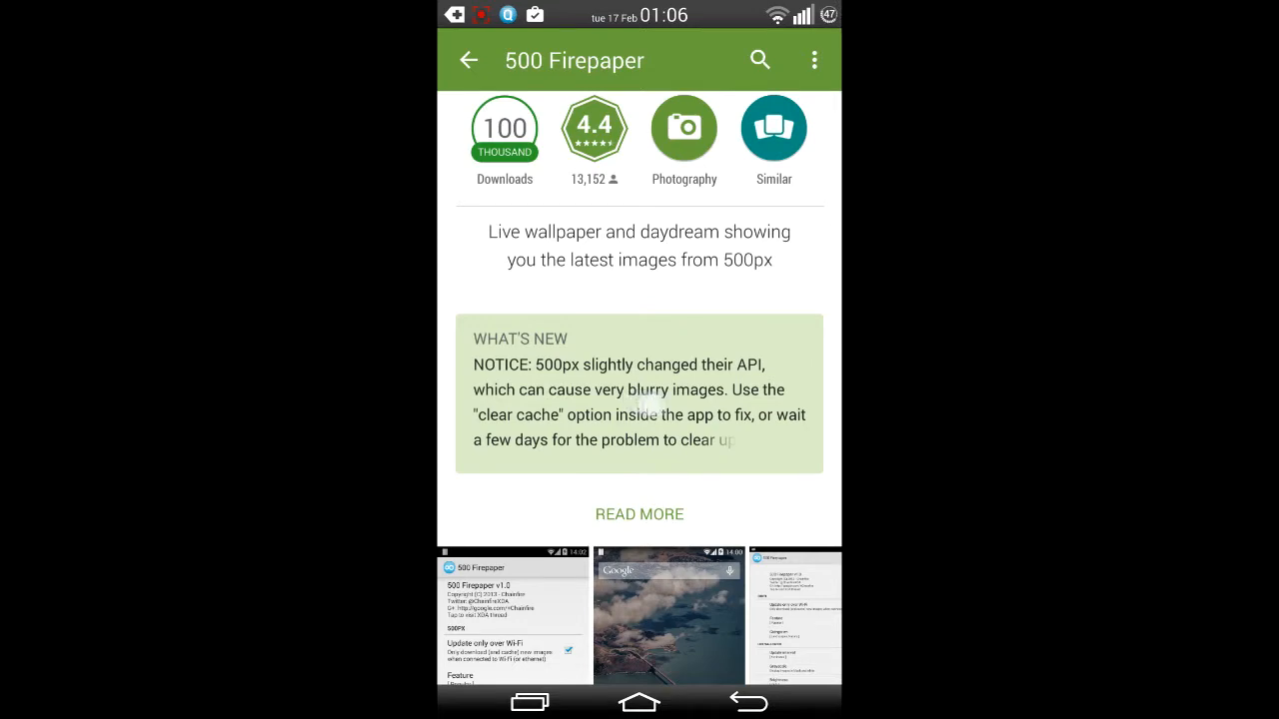
{"action": "left_click", "coordinate": [640, 514]}
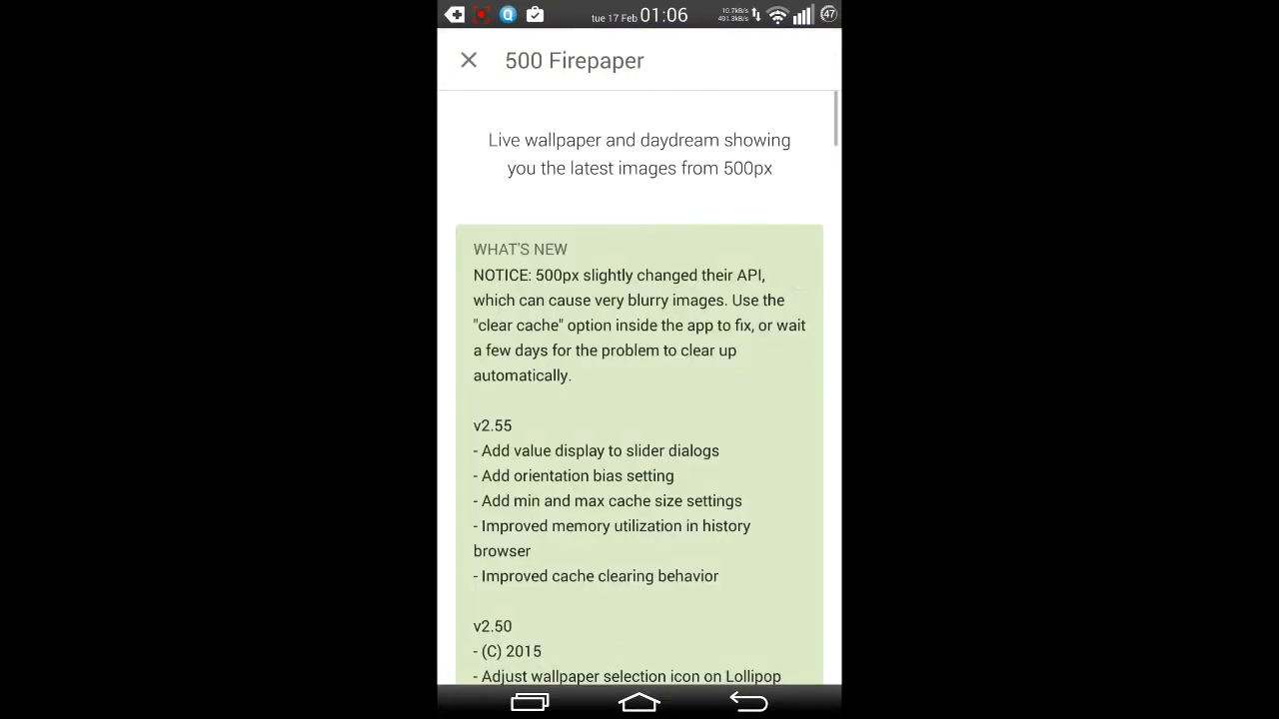
{"action": "scroll", "scroll_direction": "down", "scroll_amount": 3}
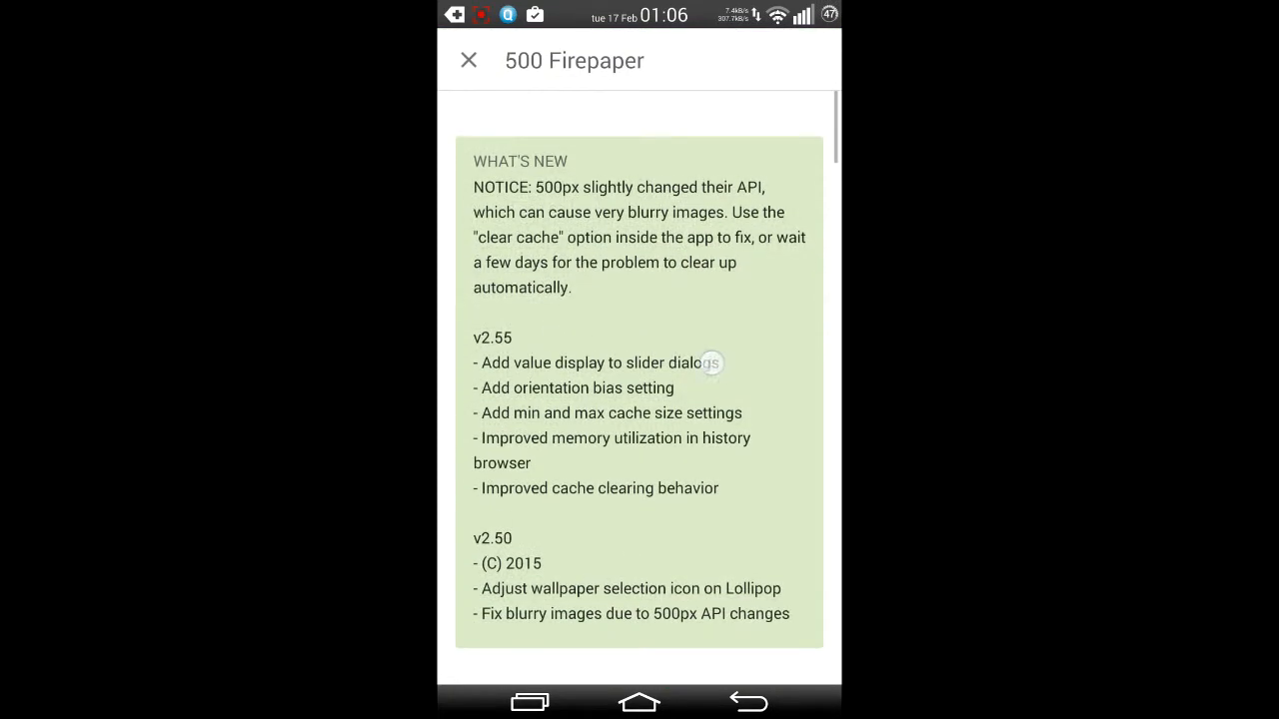
{"action": "scroll", "scroll_direction": "up", "scroll_amount": 3}
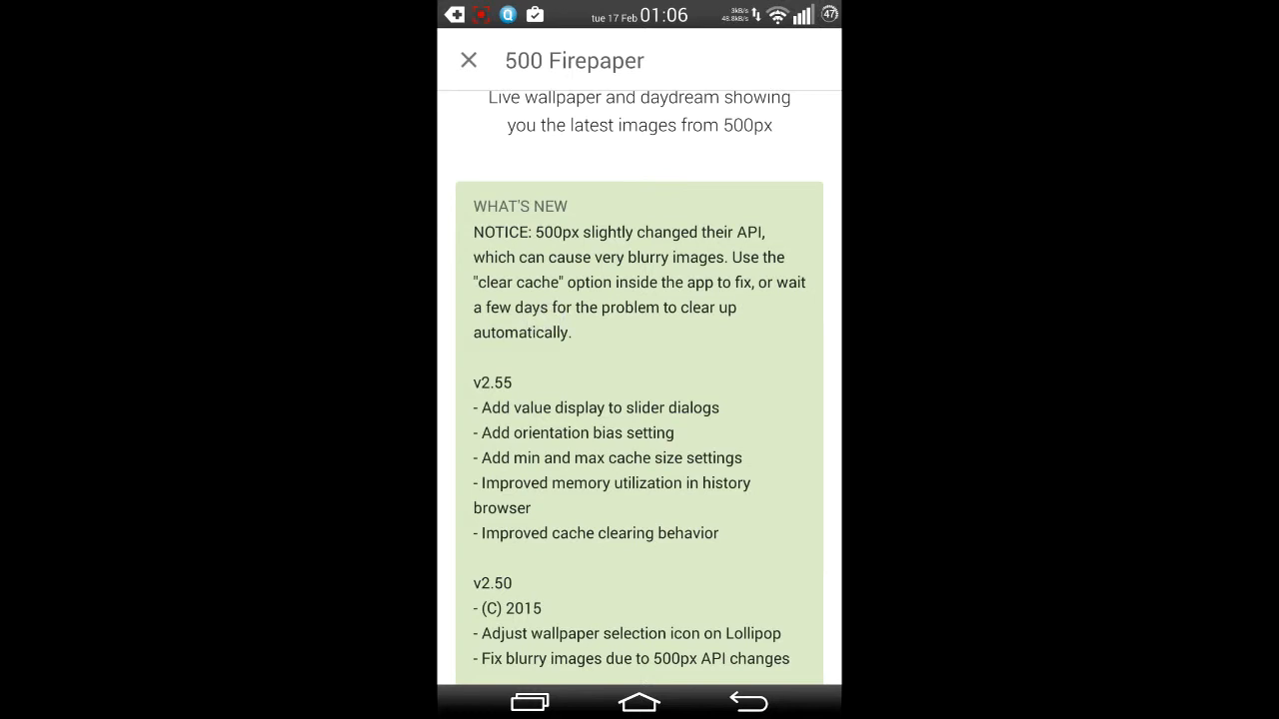
{"action": "scroll", "scroll_direction": "down", "scroll_amount": 3}
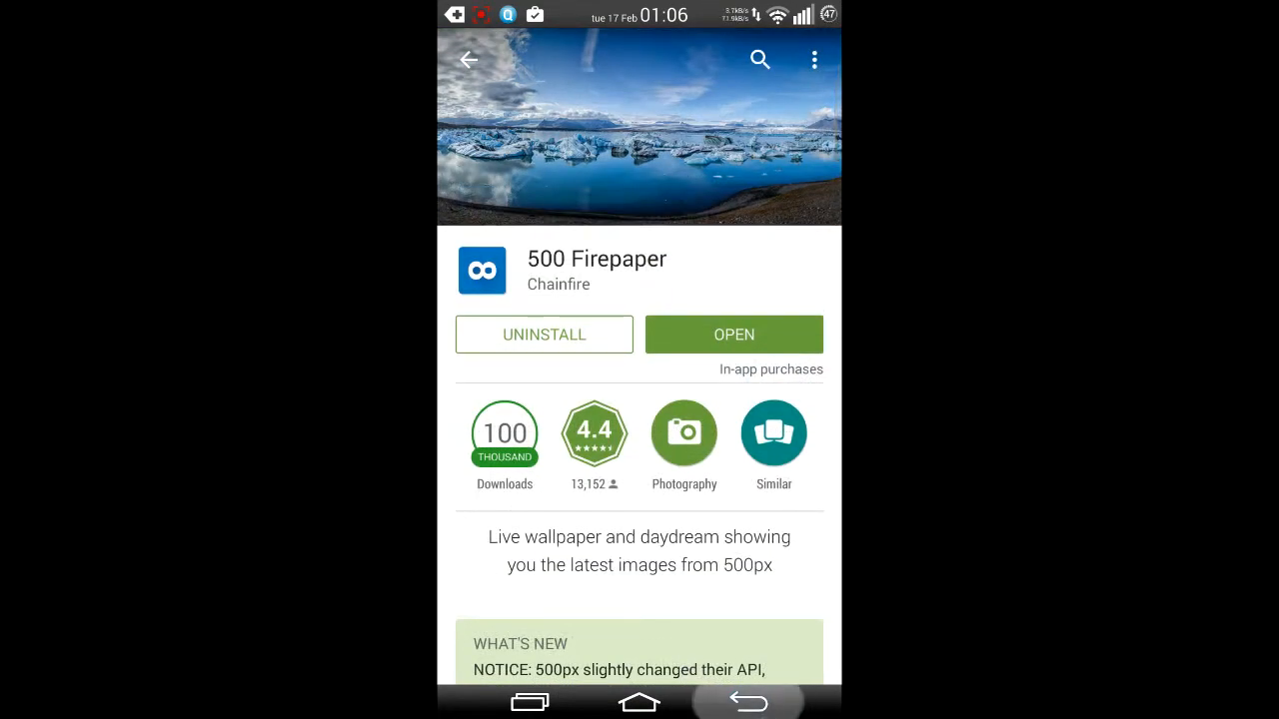
- Launch 500 Firepaper v2.55 from the store and review the Categories list, keeping every topic selected
{"action": "left_click", "coordinate": [467, 60]}
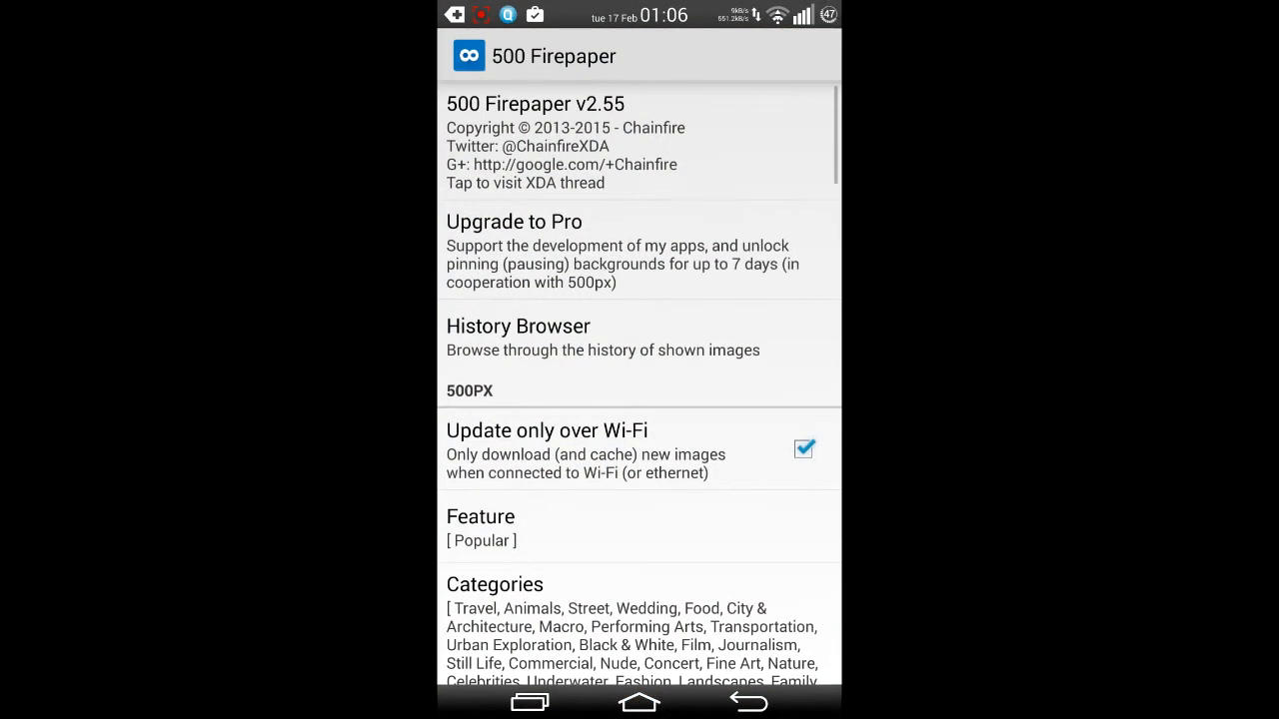
{"action": "scroll", "scroll_direction": "down", "scroll_amount": 3}
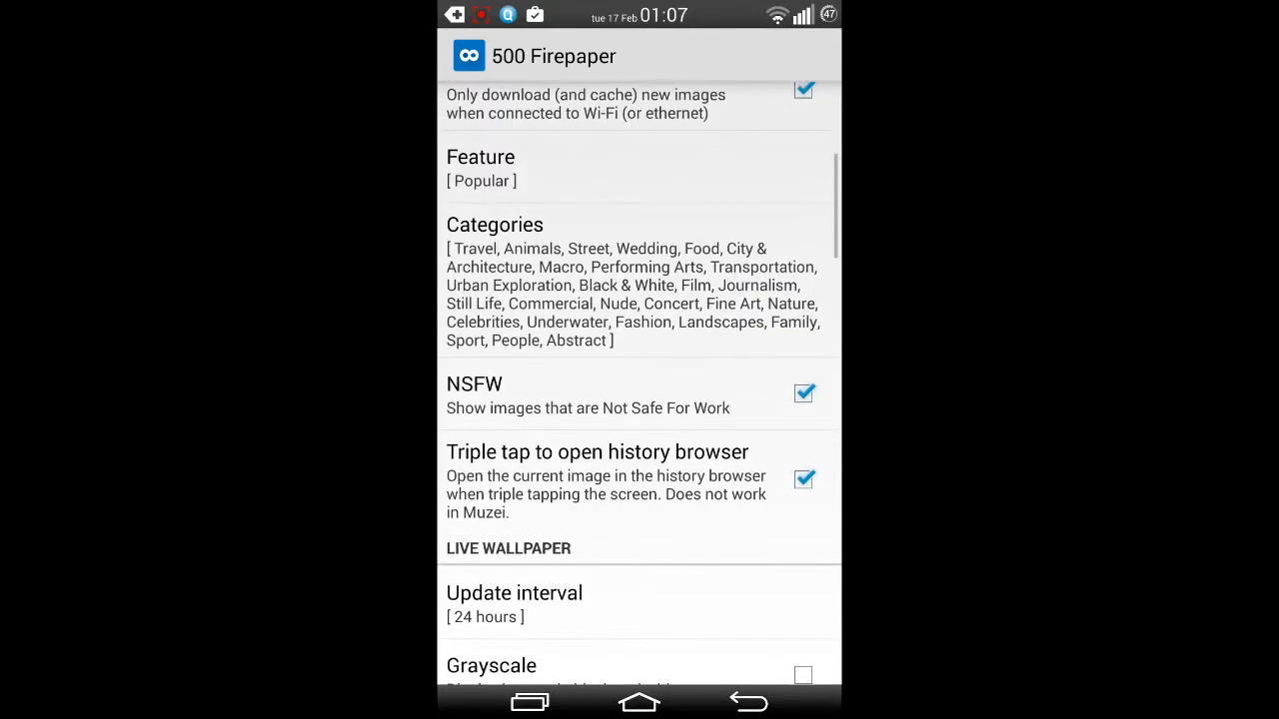
{"action": "left_click", "coordinate": [494, 224]}
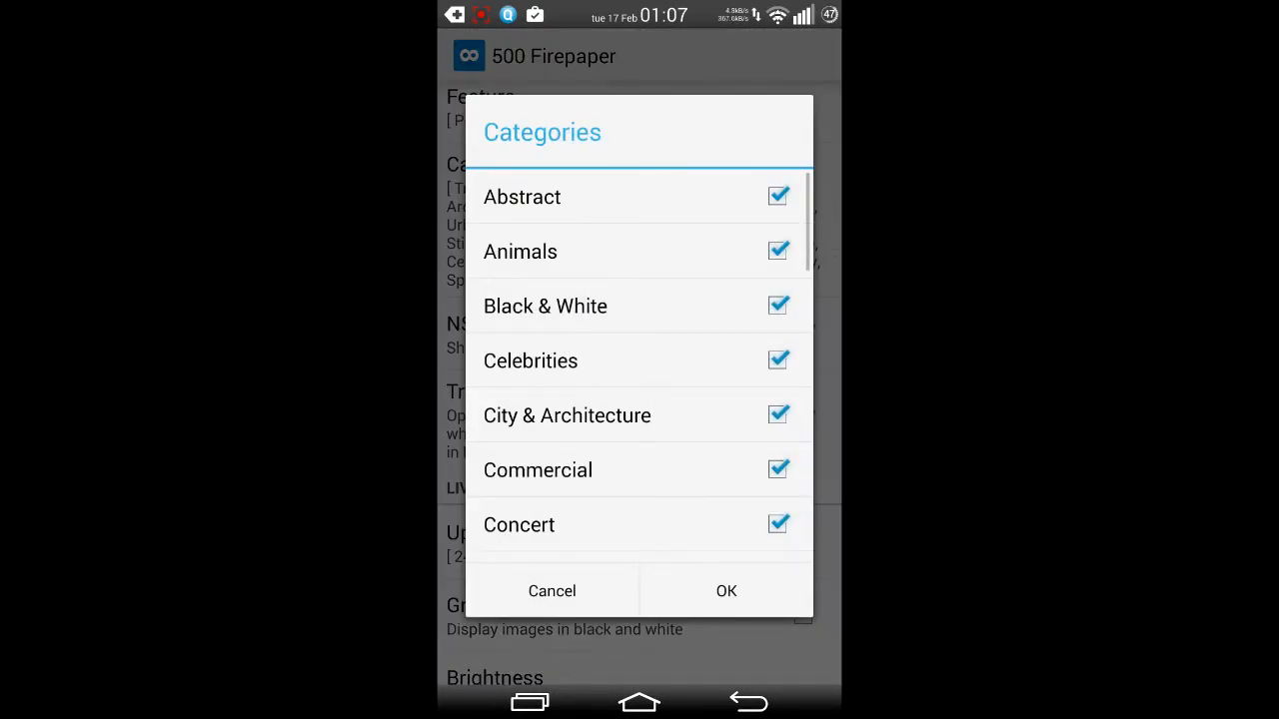
{"action": "left_click", "coordinate": [725, 592]}
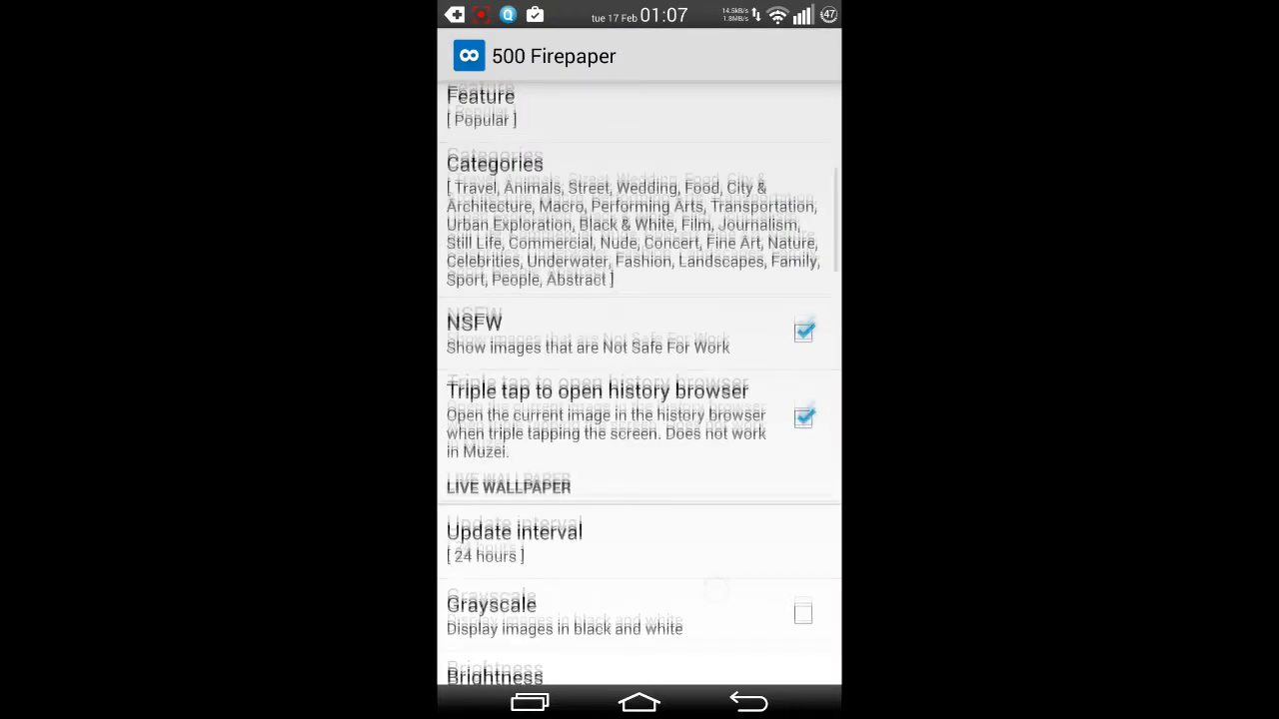
- Preview the live wallpaper, now a sharp icy waterfall, and apply it
{"action": "scroll", "scroll_direction": "down", "scroll_amount": 3}
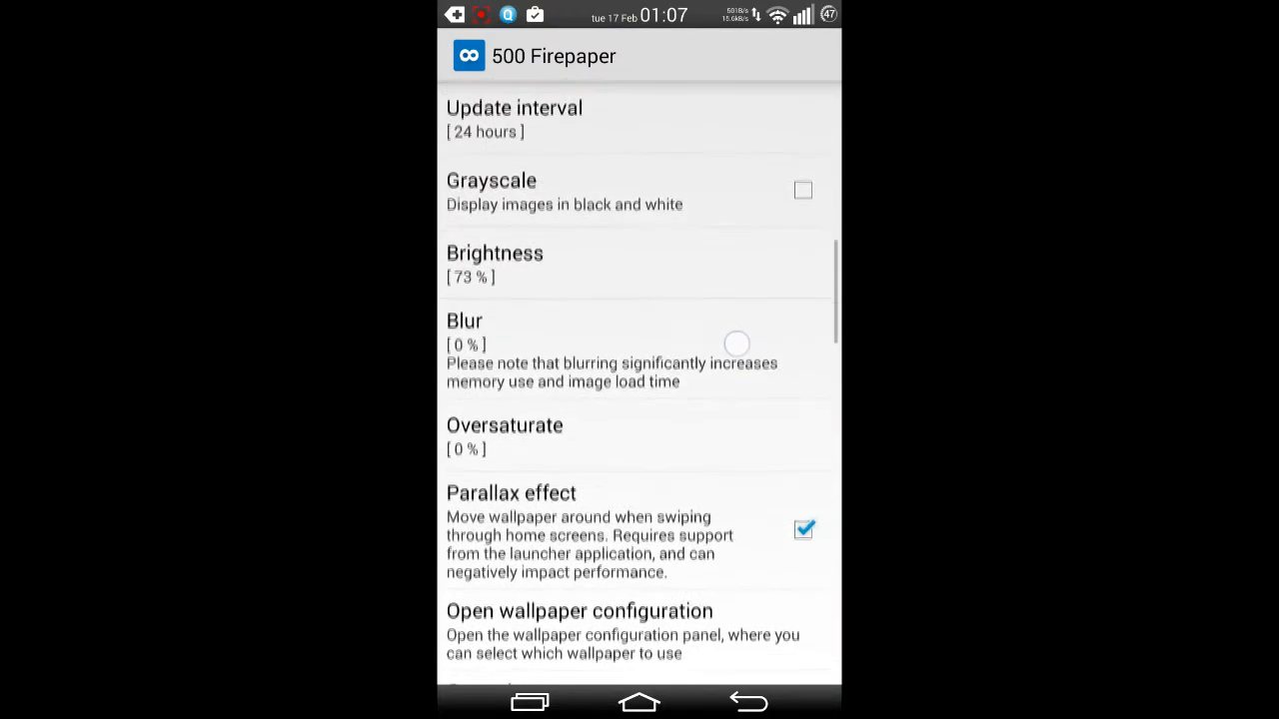
{"action": "scroll", "scroll_direction": "down", "scroll_amount": 3}
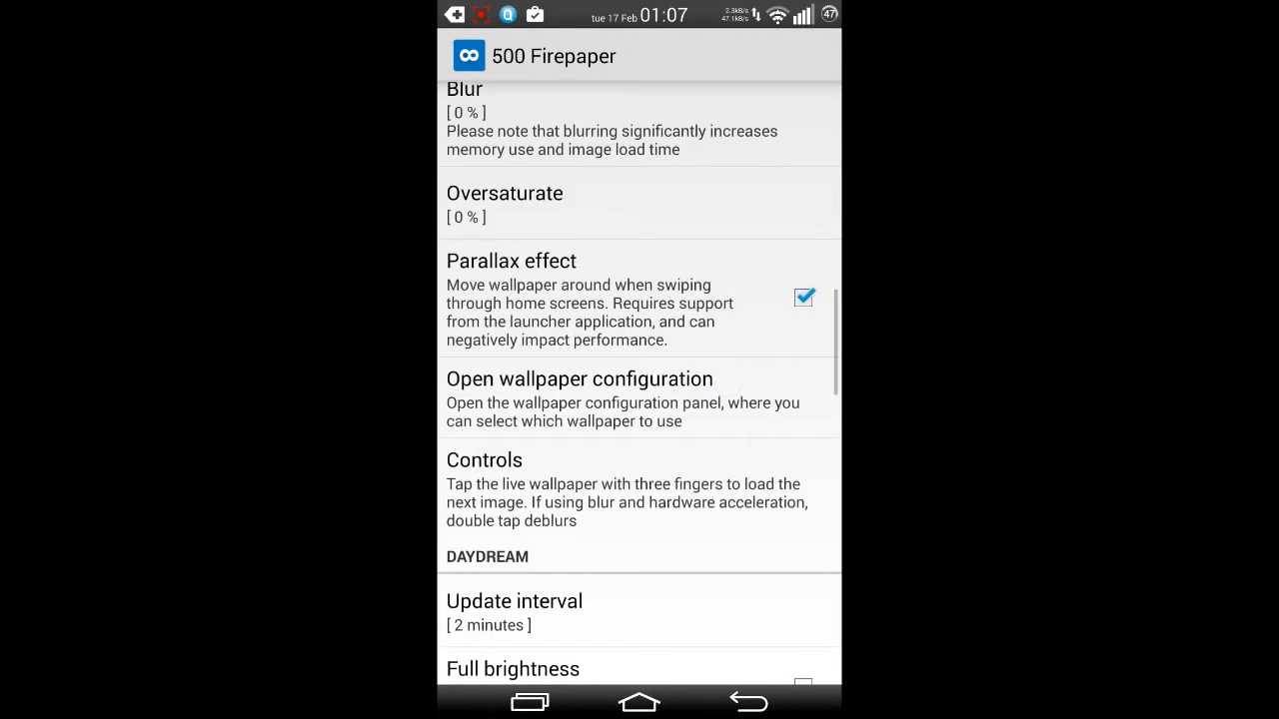
{"action": "left_click", "coordinate": [579, 379]}
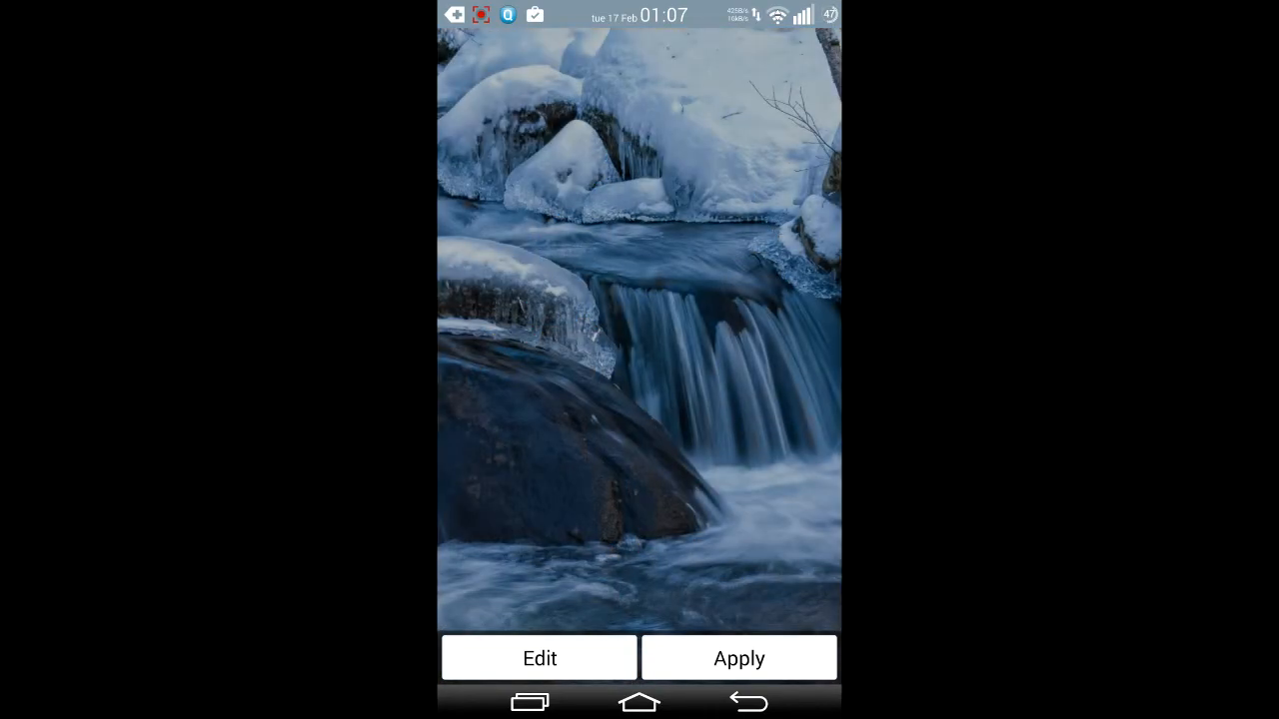
{"action": "left_click", "coordinate": [540, 657]}
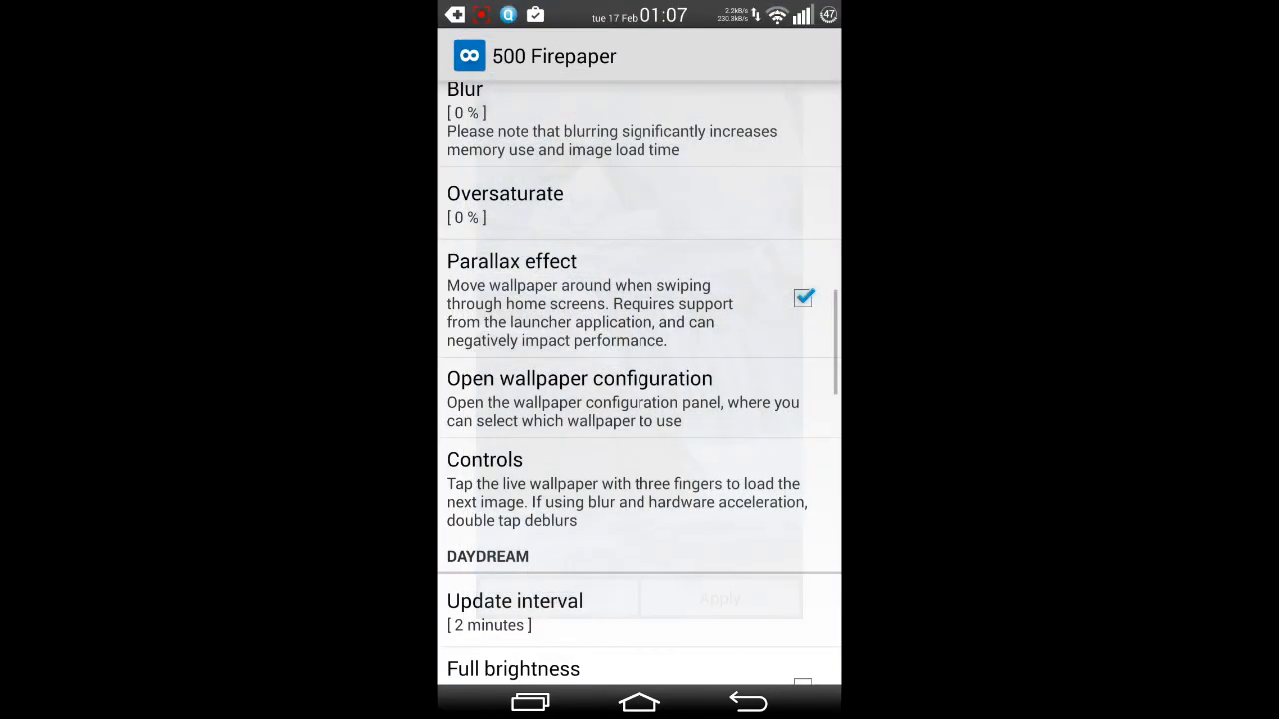